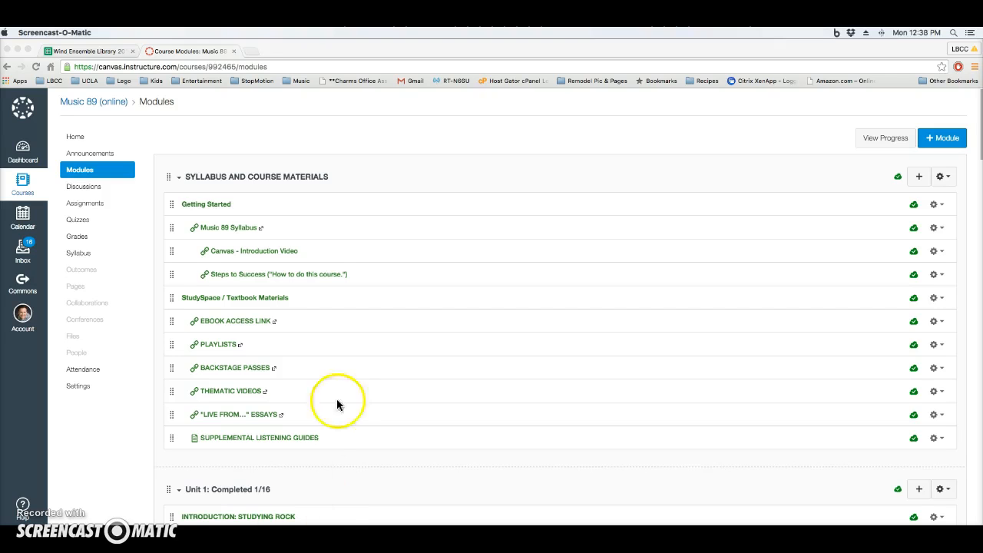
mouse_move(80, 169)
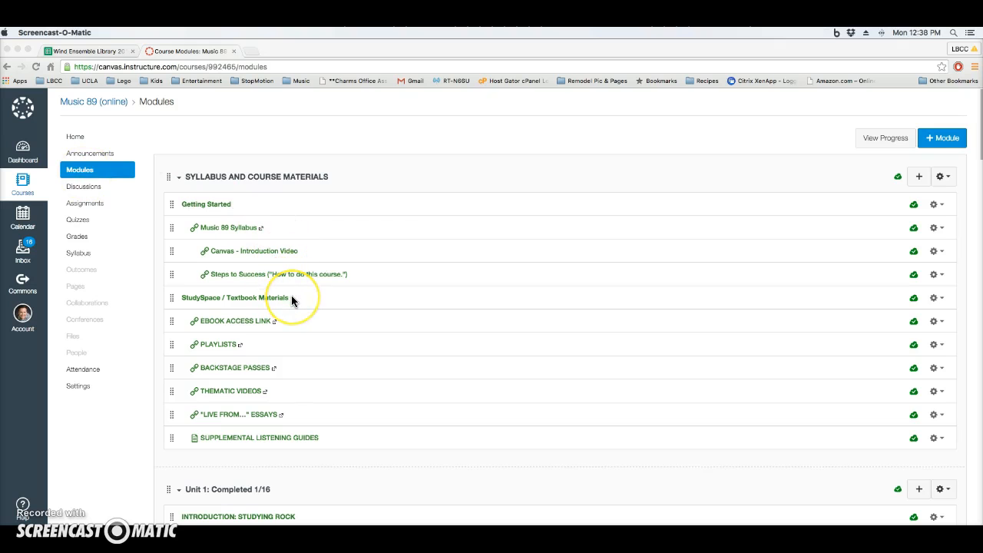
Scroll to Unit 1: Studying Rock and select its Introduction Outline item.
scroll("down", 3)
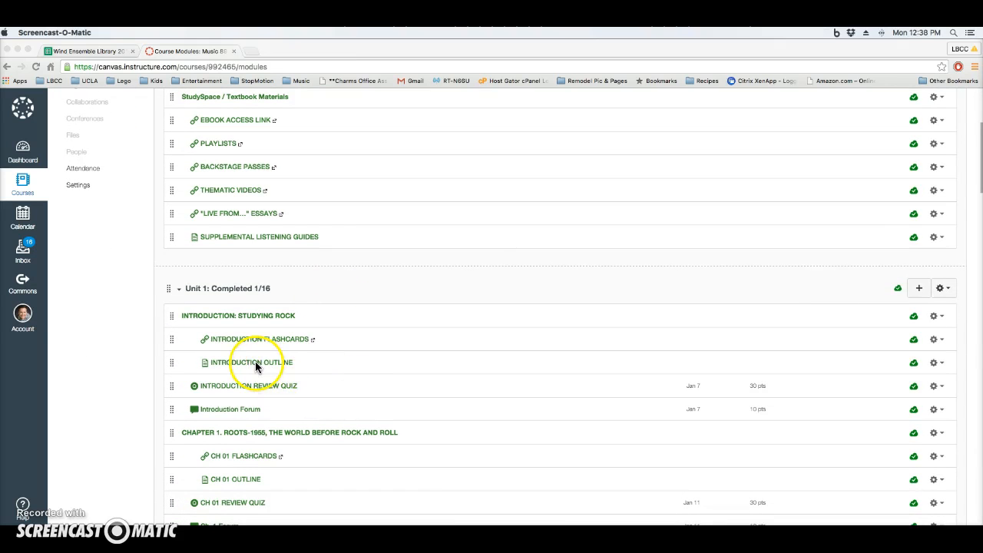
left_click(255, 366)
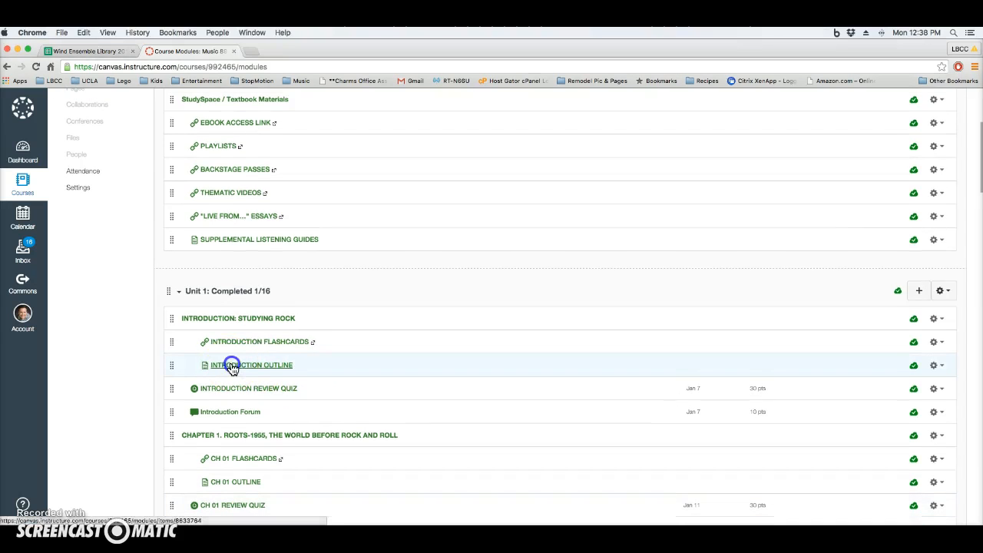
View the Unit 1 Introduction Outline page and read its content.
left_click(255, 366)
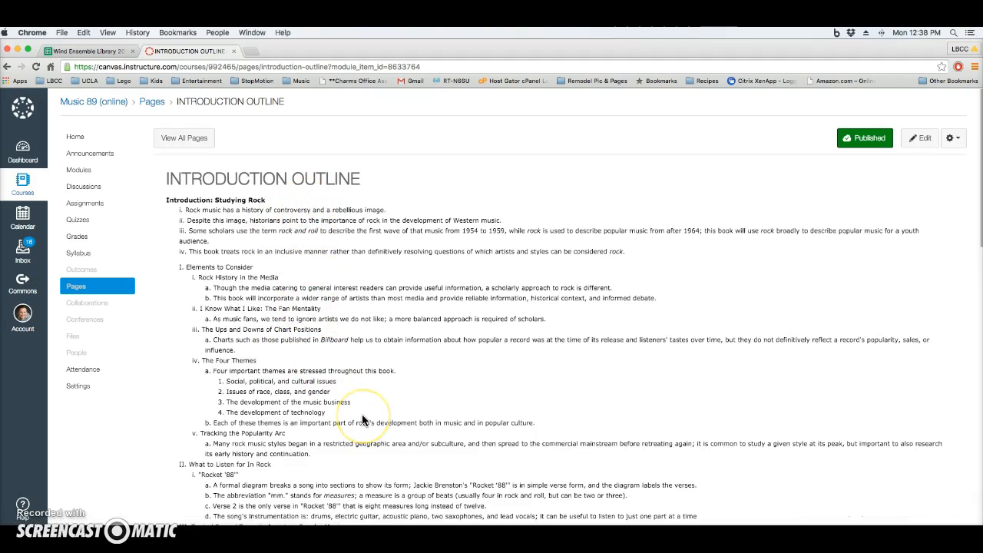
mouse_move(322, 278)
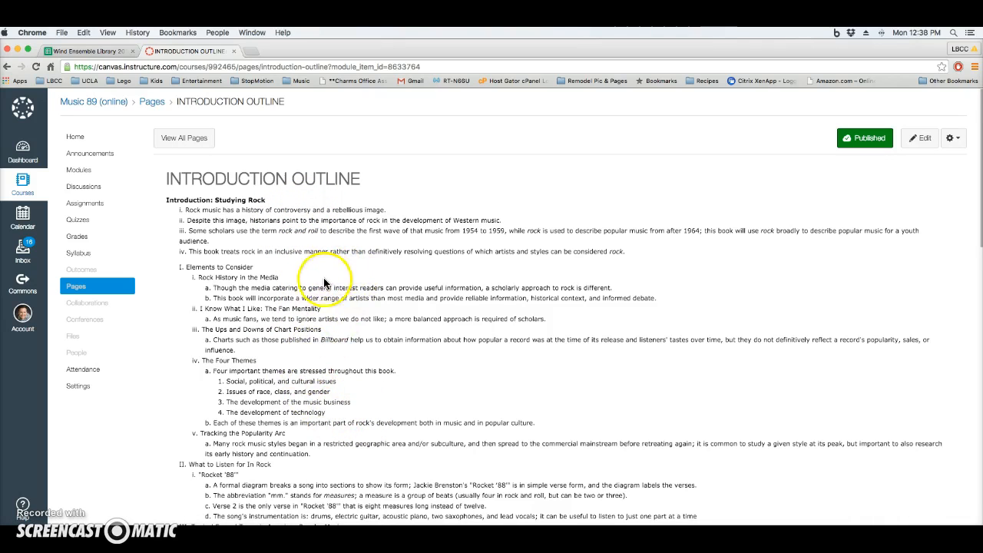
mouse_move(341, 384)
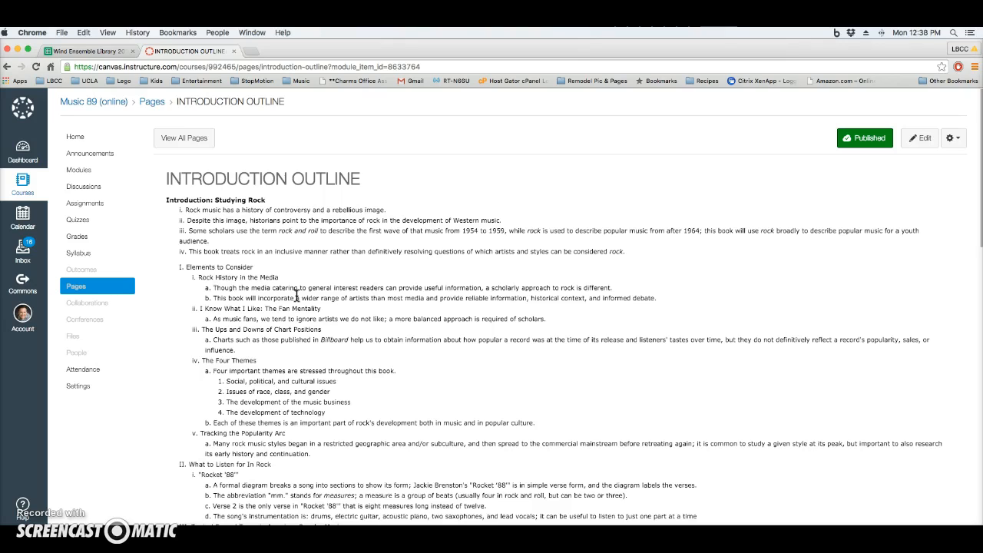
mouse_move(89, 154)
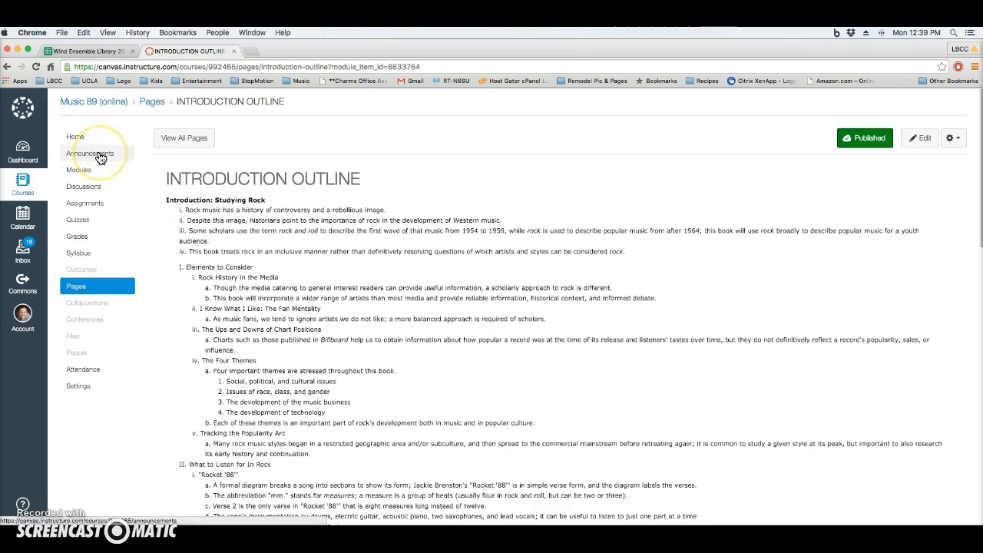
Go to Announcements and view the 'Reading the right way!' post.
left_click(92, 153)
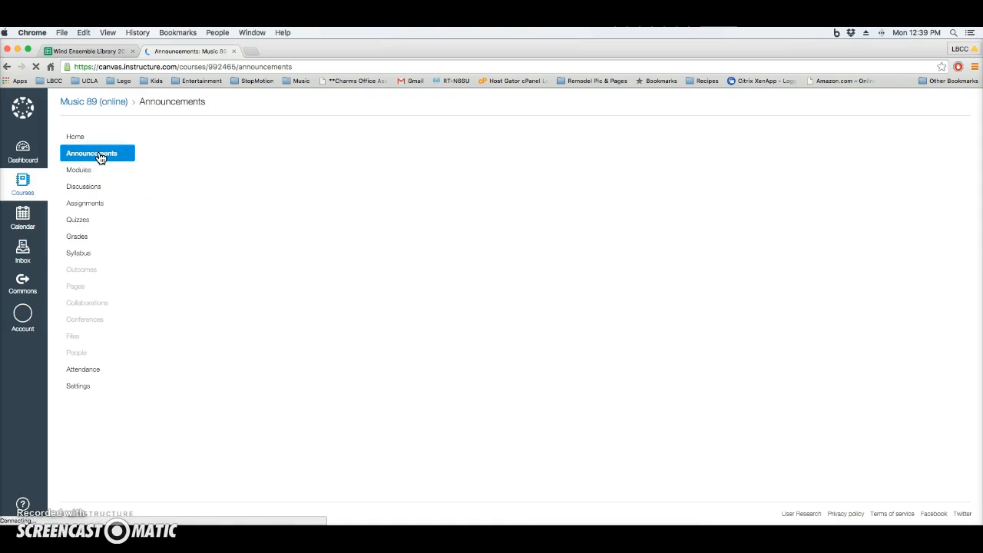
left_click(92, 154)
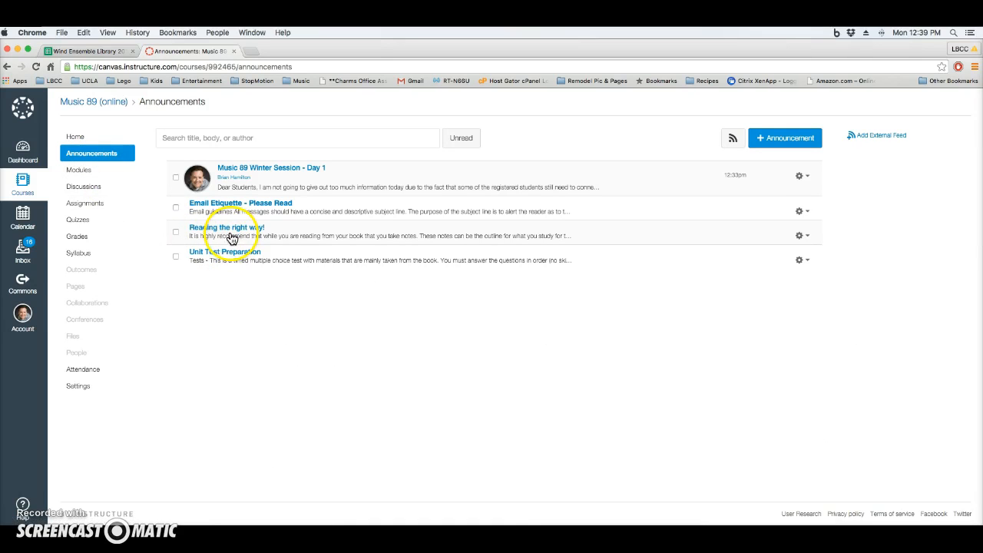
left_click(227, 227)
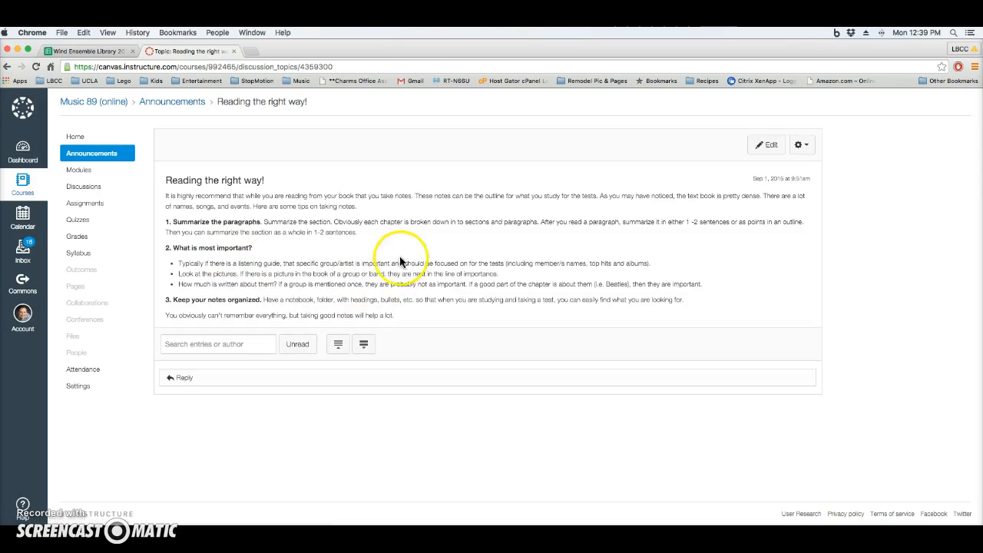
mouse_move(401, 305)
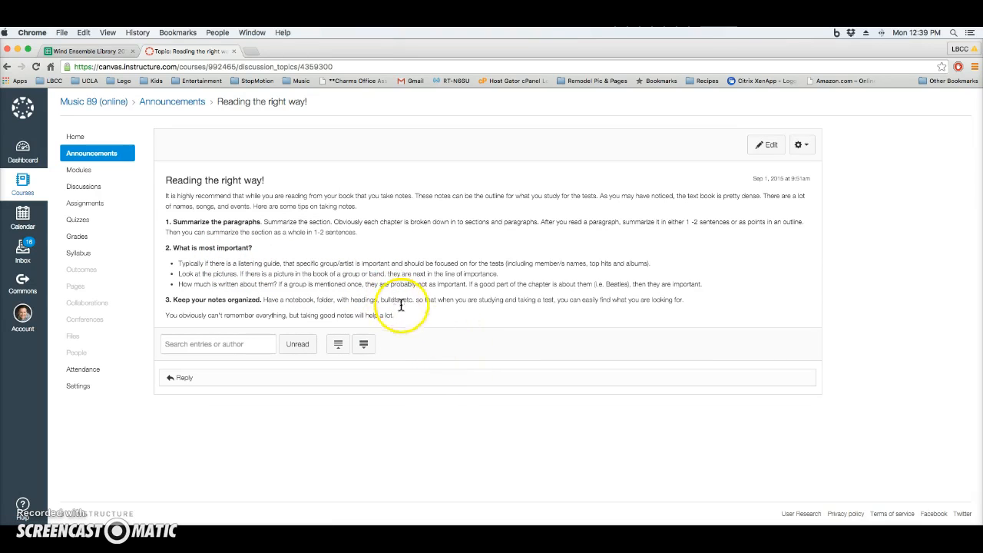